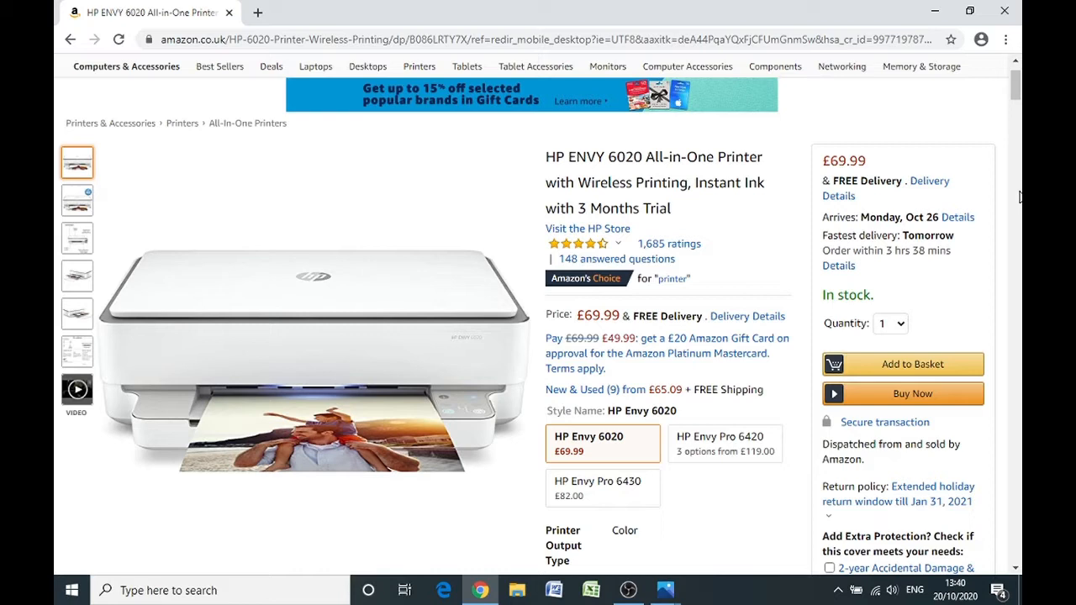
Switch from the Amazon HP ENVY 6020 listing to the Photos picture of the printer's Wi-Fi panel
left_click(602, 488)
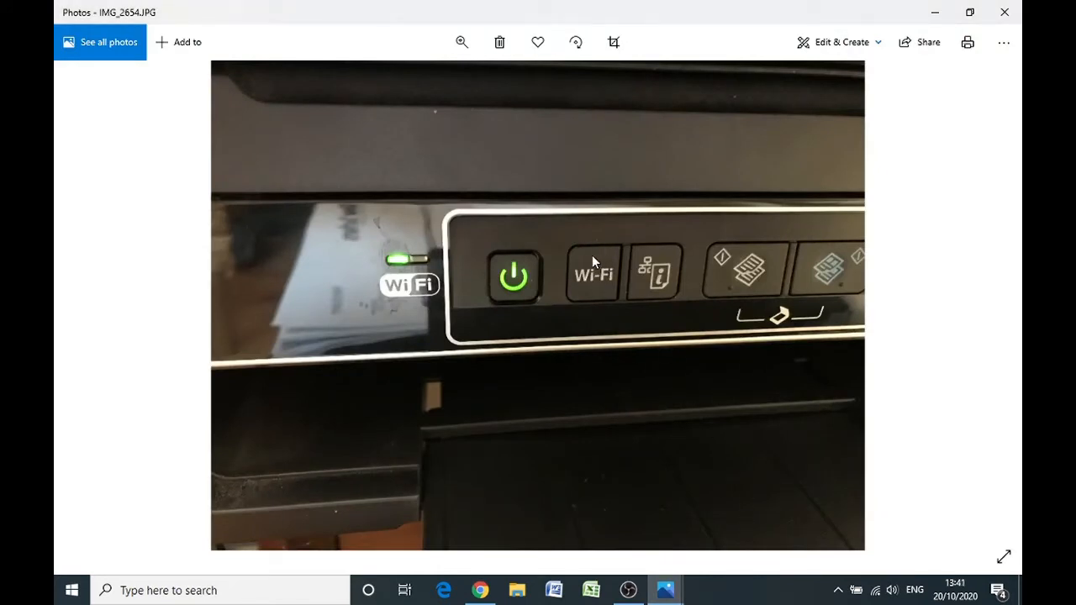
mouse_move(589, 280)
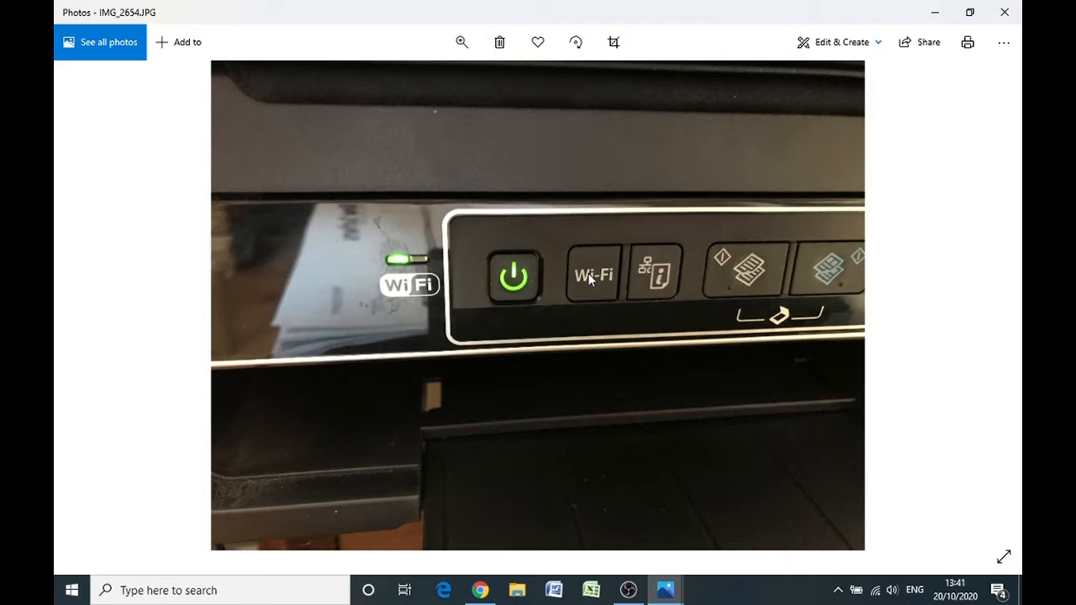
mouse_move(617, 276)
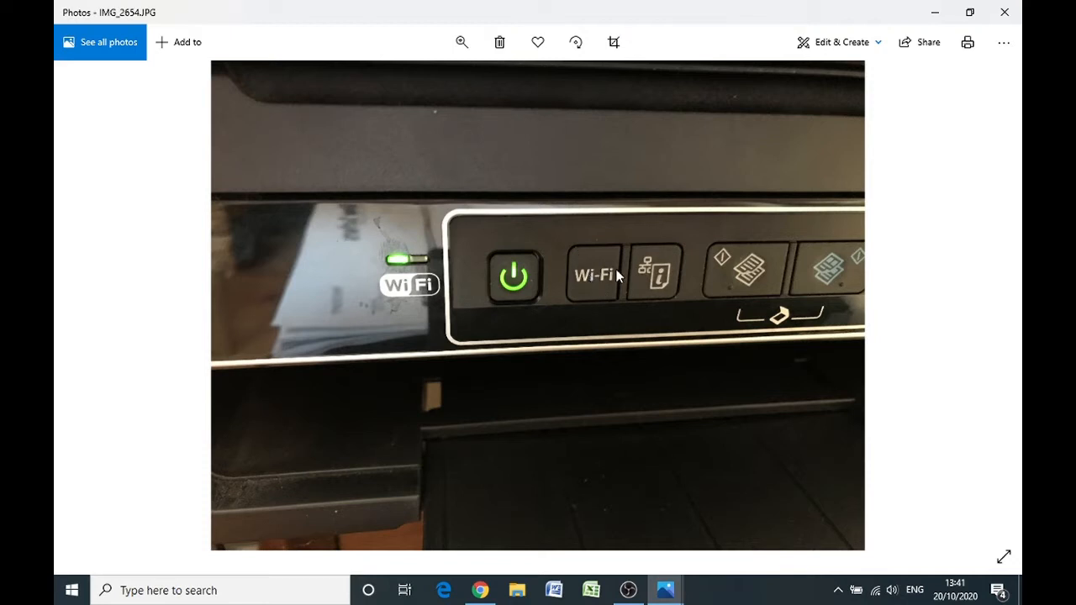
mouse_move(588, 288)
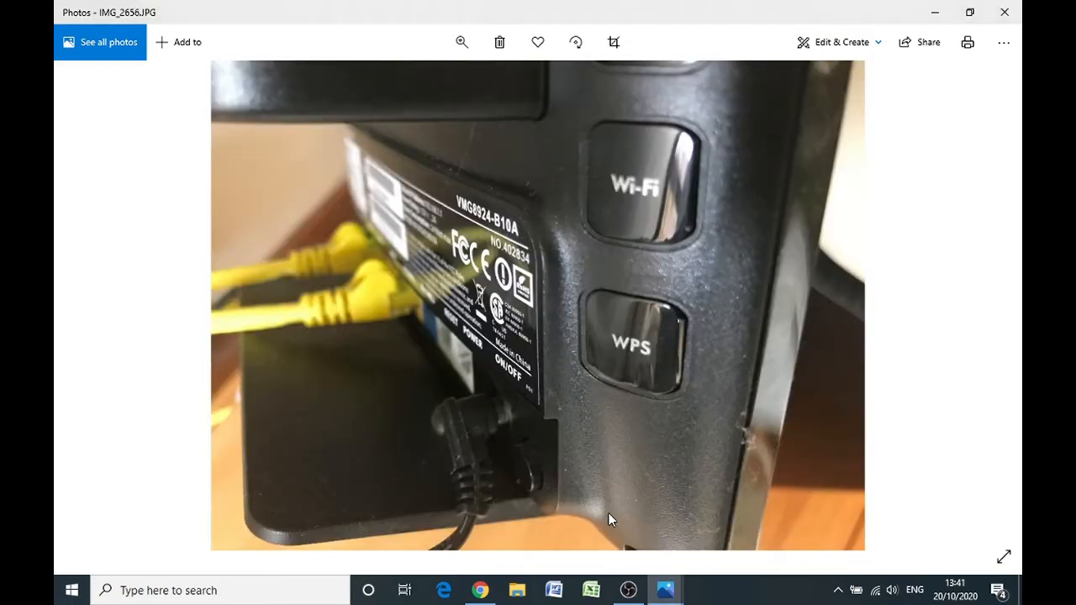
mouse_move(668, 368)
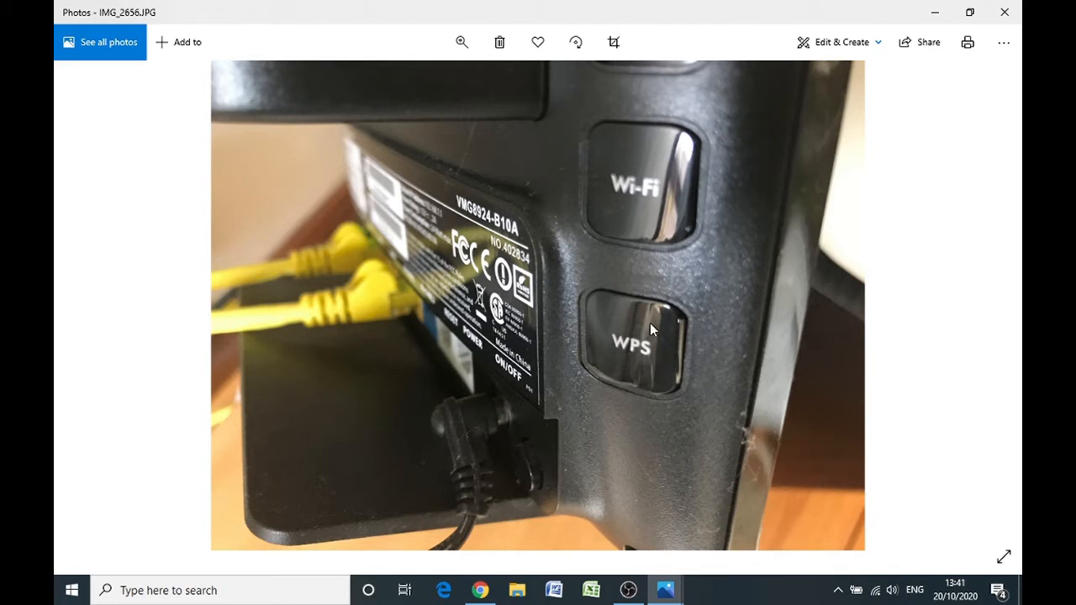
mouse_move(622, 389)
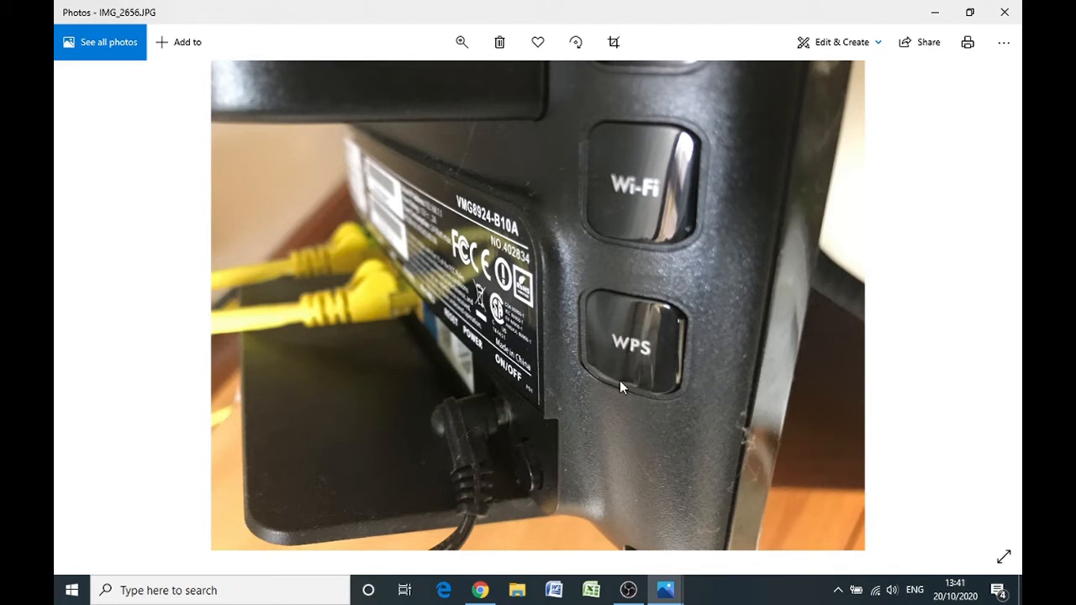
mouse_move(643, 368)
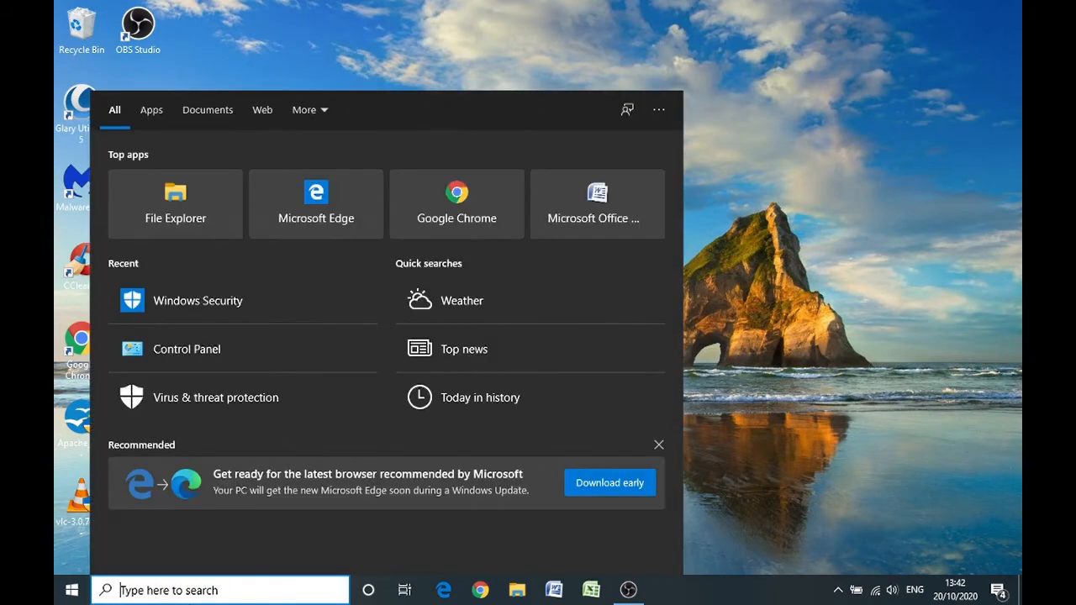
Search Windows for 'add printer' and choose 'Add a printer or scanner'
type("add printer")
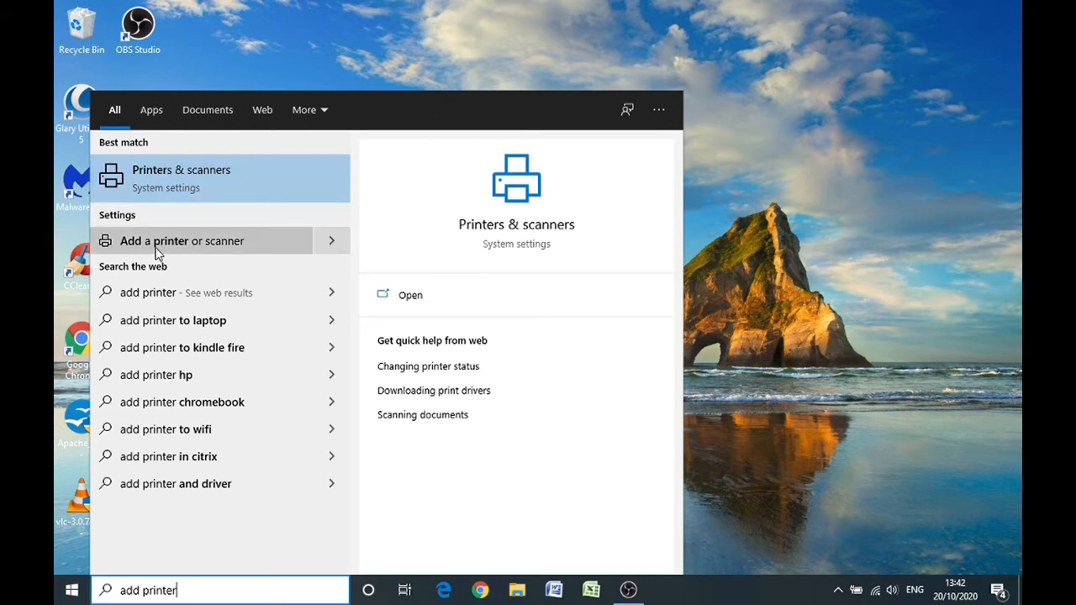
left_click(179, 240)
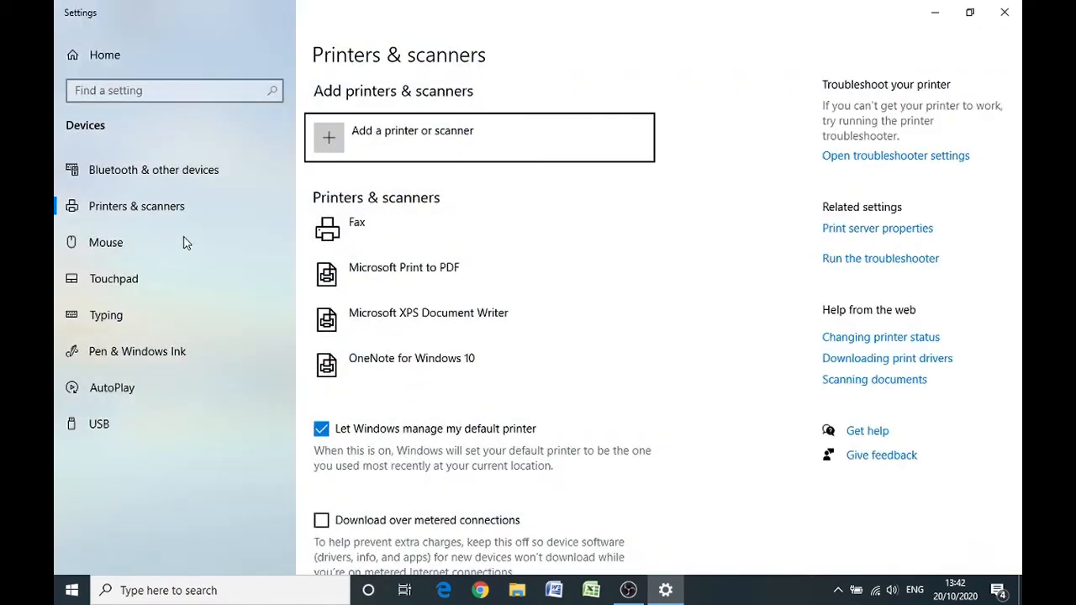
mouse_move(406, 146)
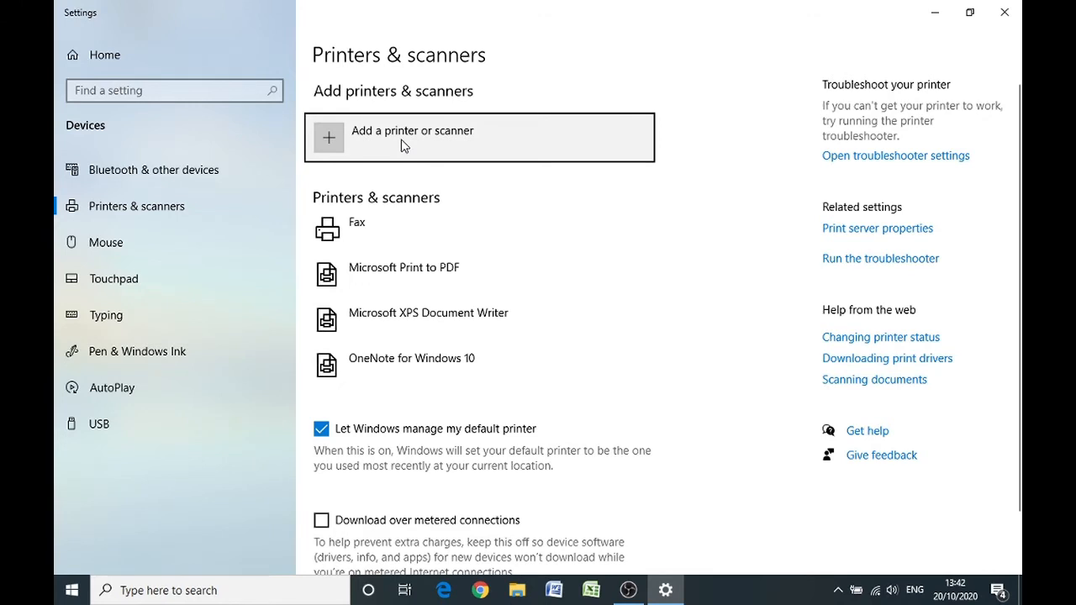
mouse_move(328, 142)
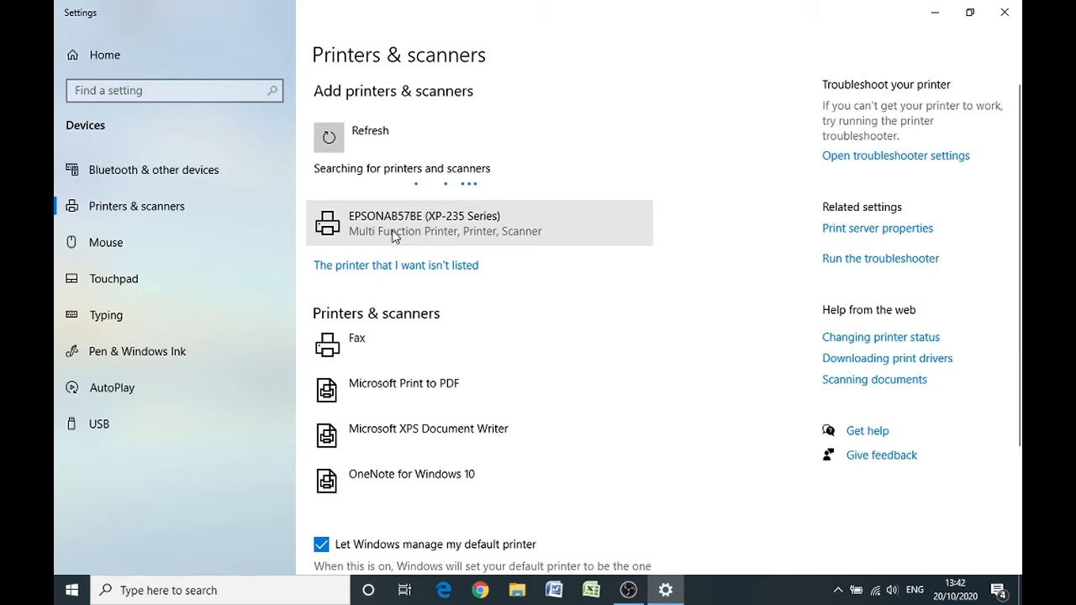
Select the discovered EPSONAB57BE (XP-235 Series) printer and add the device
left_click(420, 223)
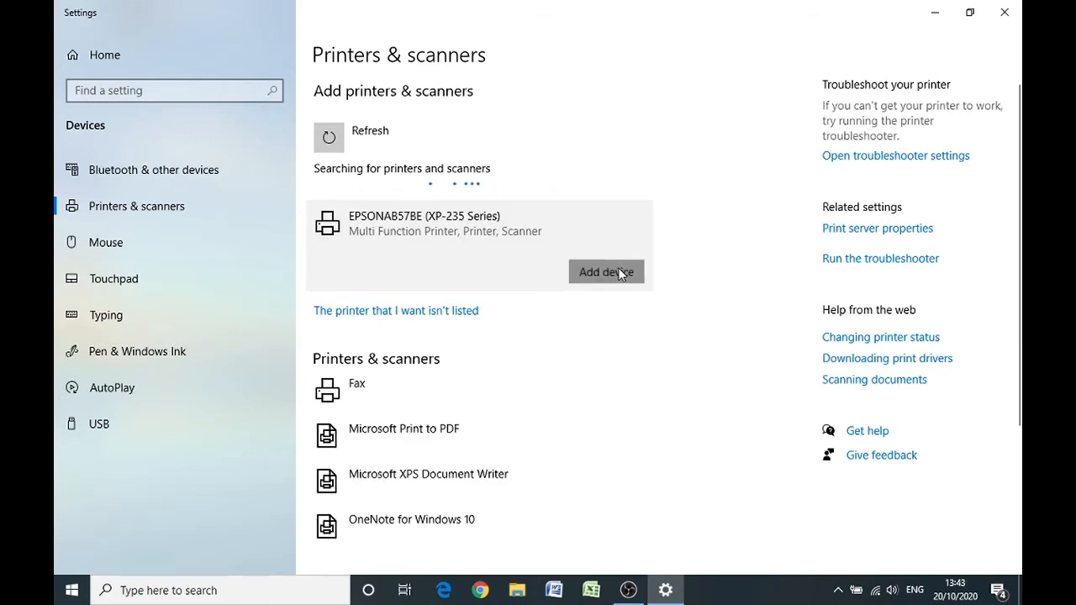
left_click(606, 271)
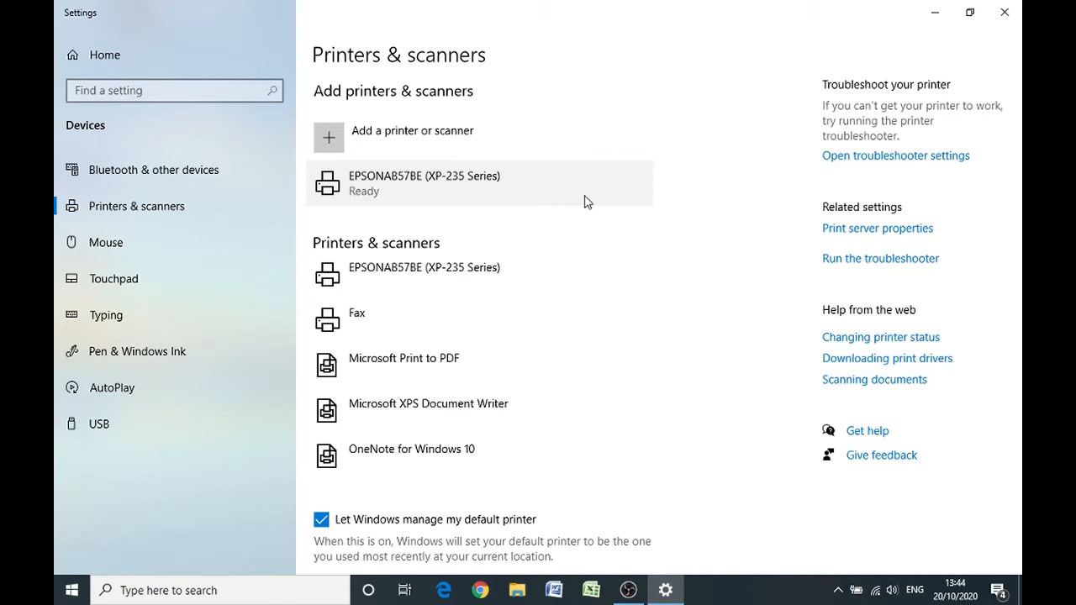
mouse_move(542, 214)
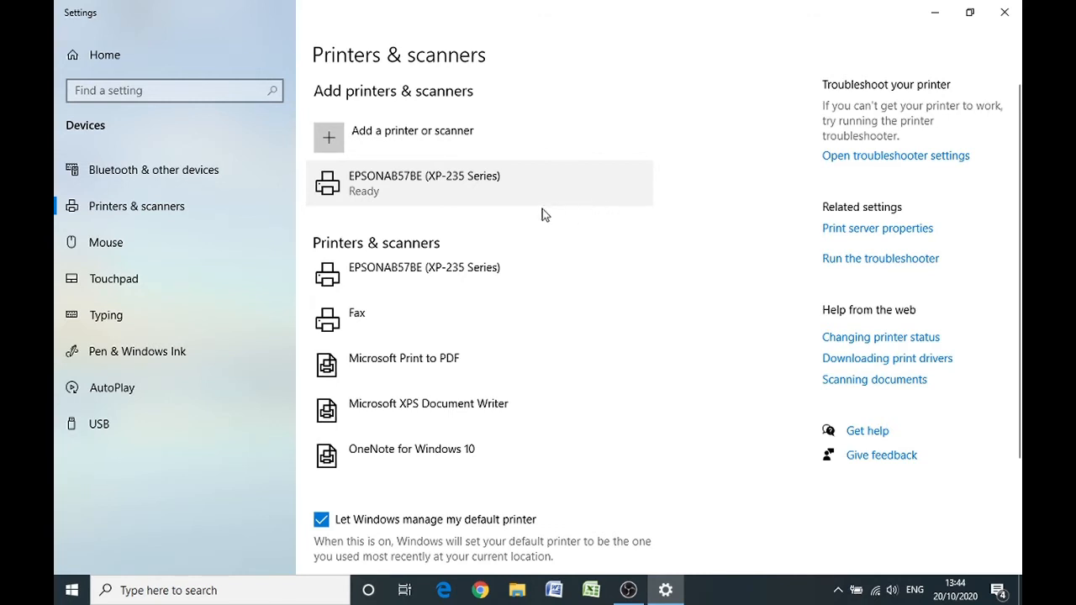
mouse_move(450, 305)
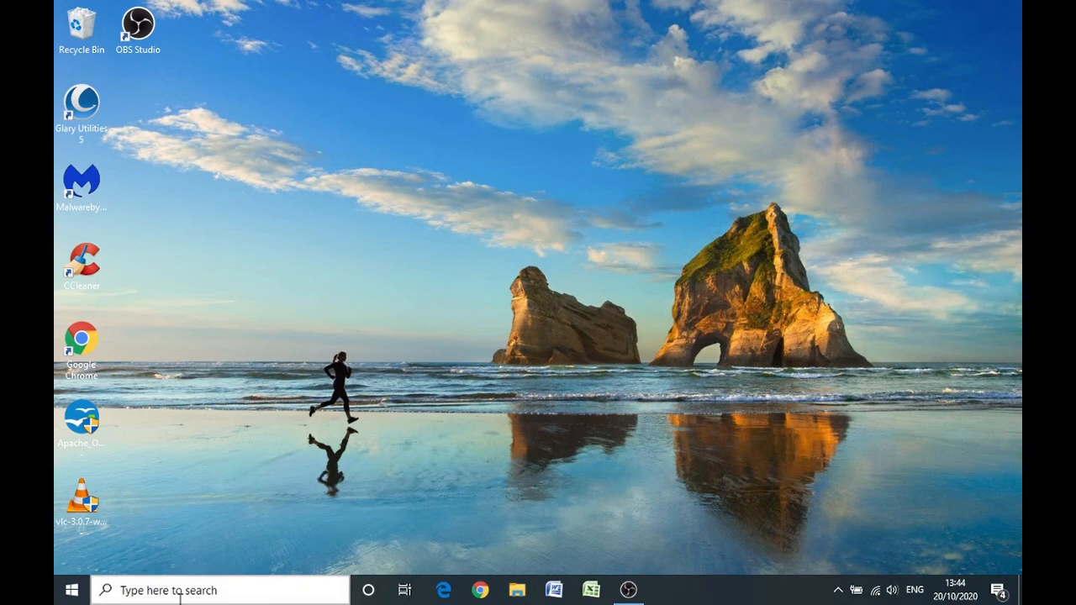
Close Settings and launch WordPad by searching 'wor' in the taskbar search
left_click(71, 589)
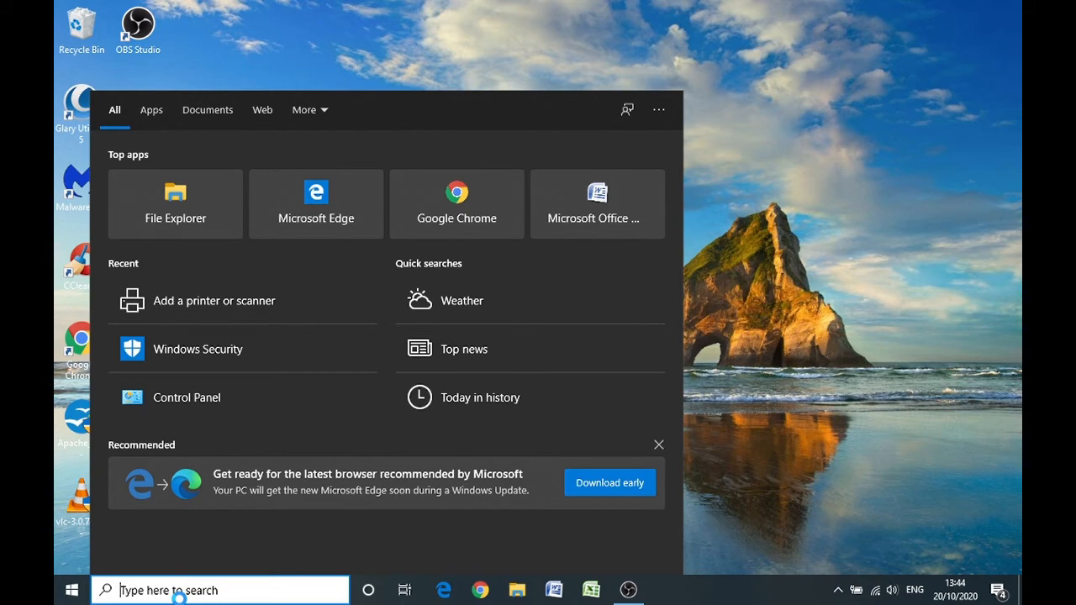
type("wor")
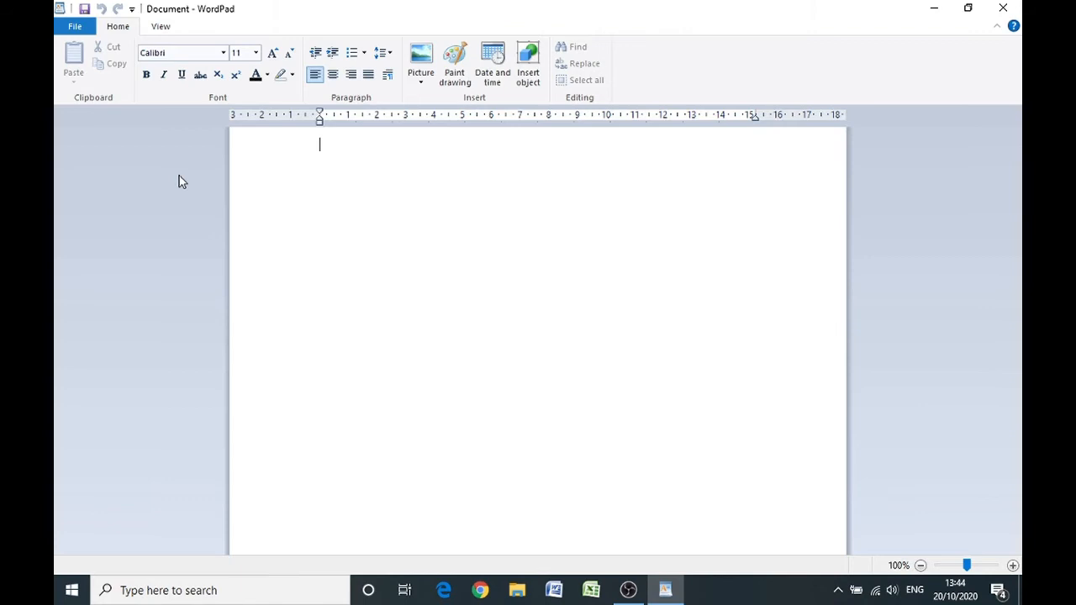
mouse_move(563, 238)
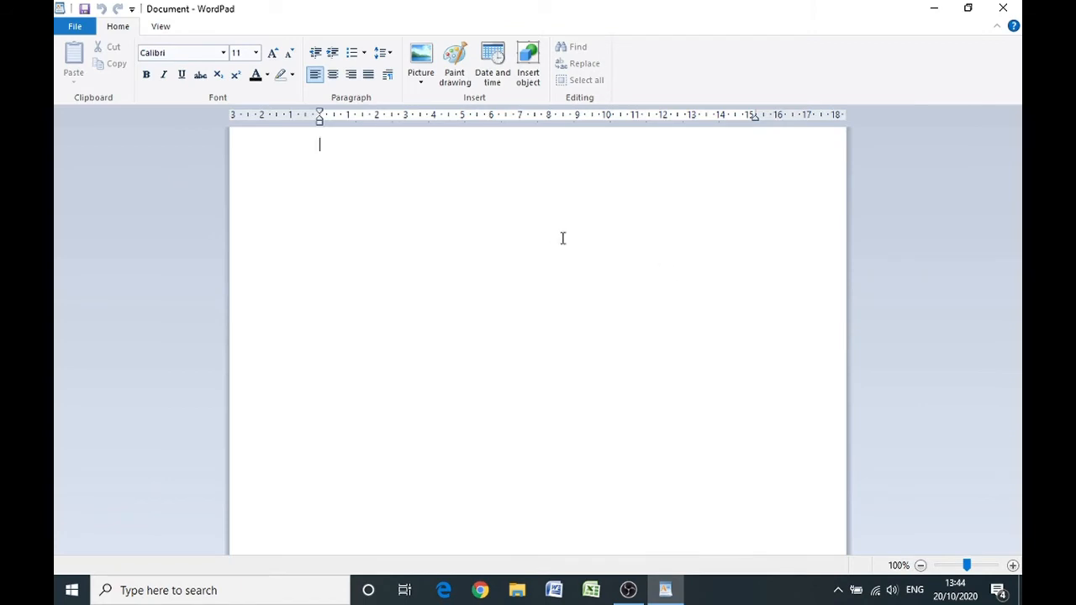
Type 'test' into the blank WordPad document and bring up the File menu
type("te")
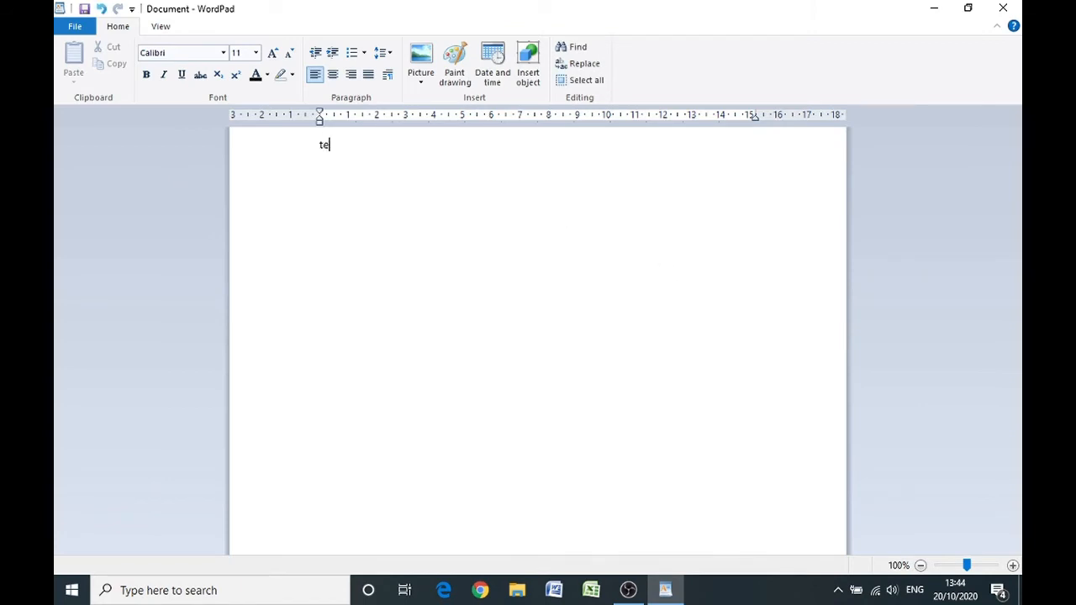
type("st")
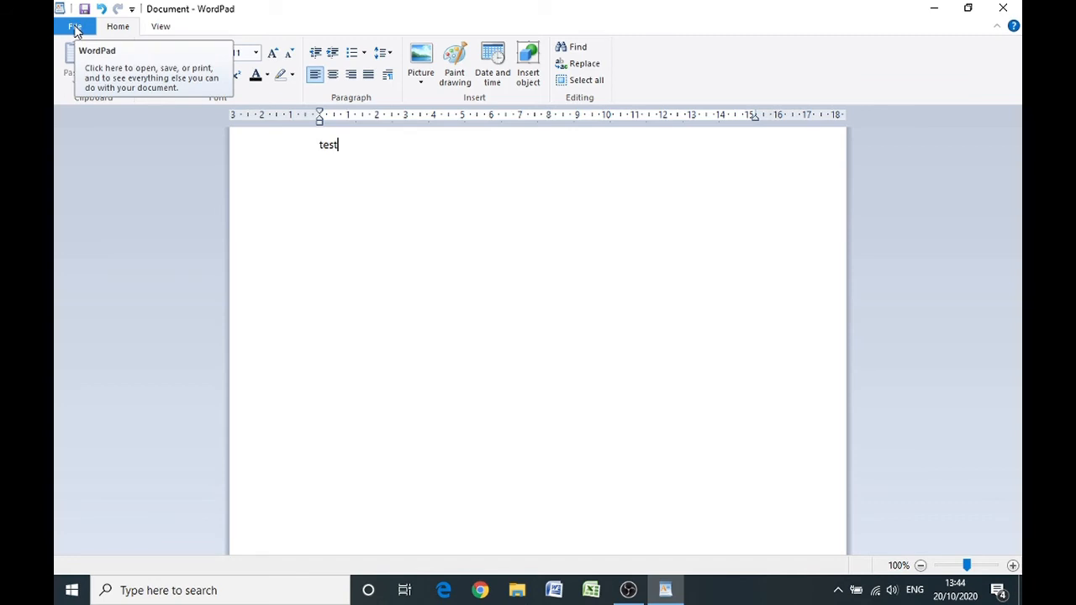
left_click(75, 26)
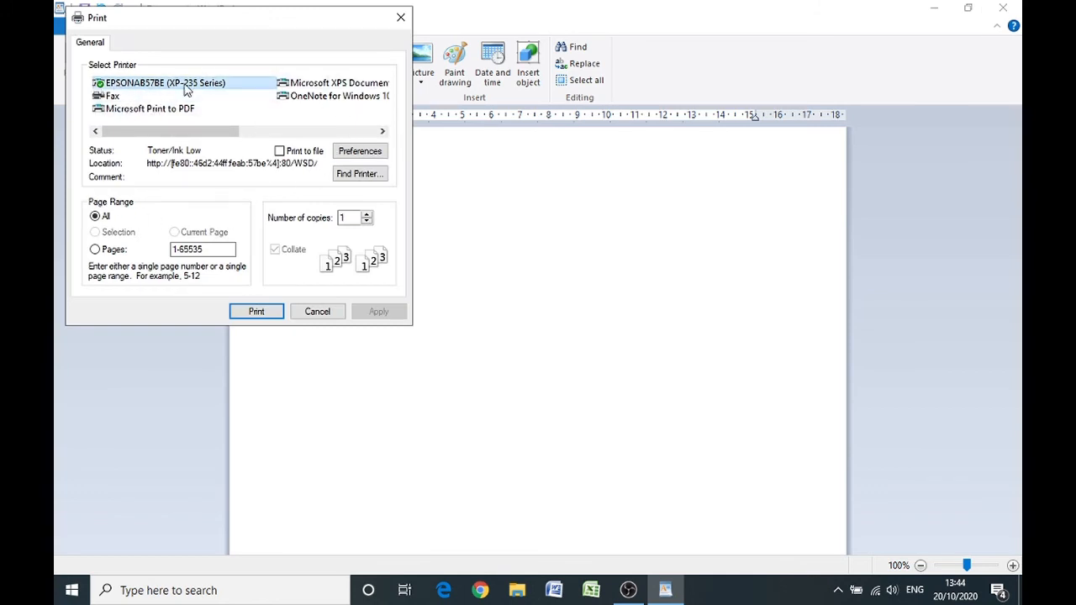
mouse_move(156, 88)
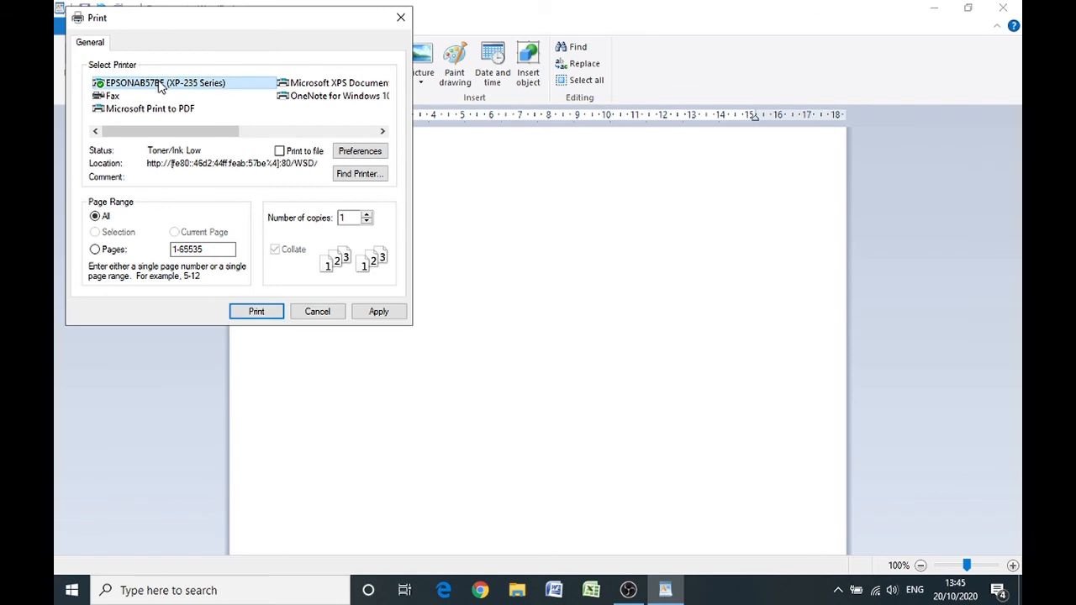
View the EPSONAB57BE (XP-235 Series) options in the Print dialog, then cancel without printing
right_click(159, 82)
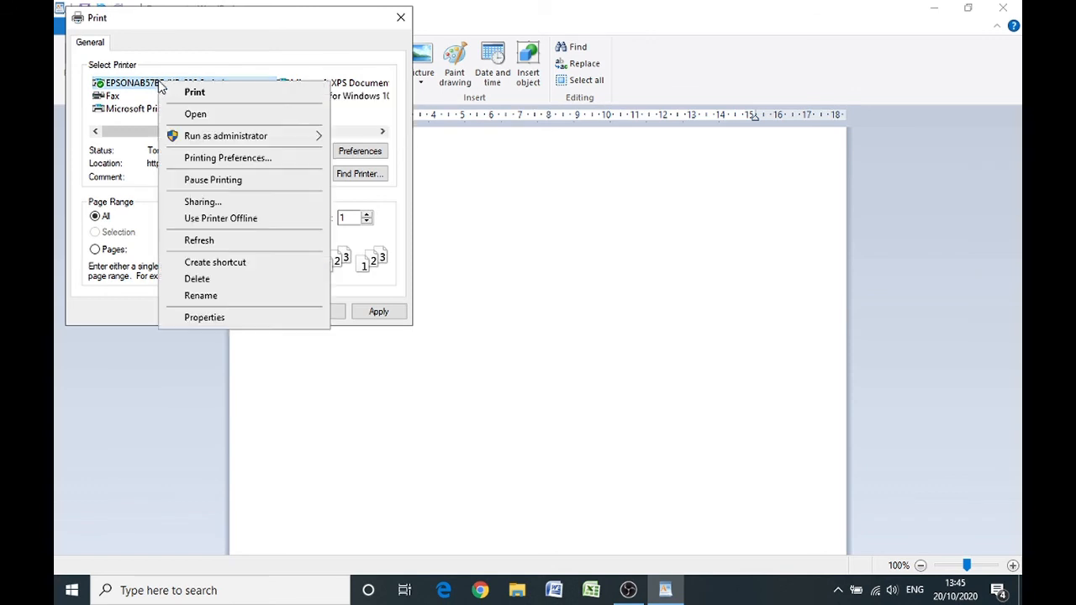
mouse_move(202, 202)
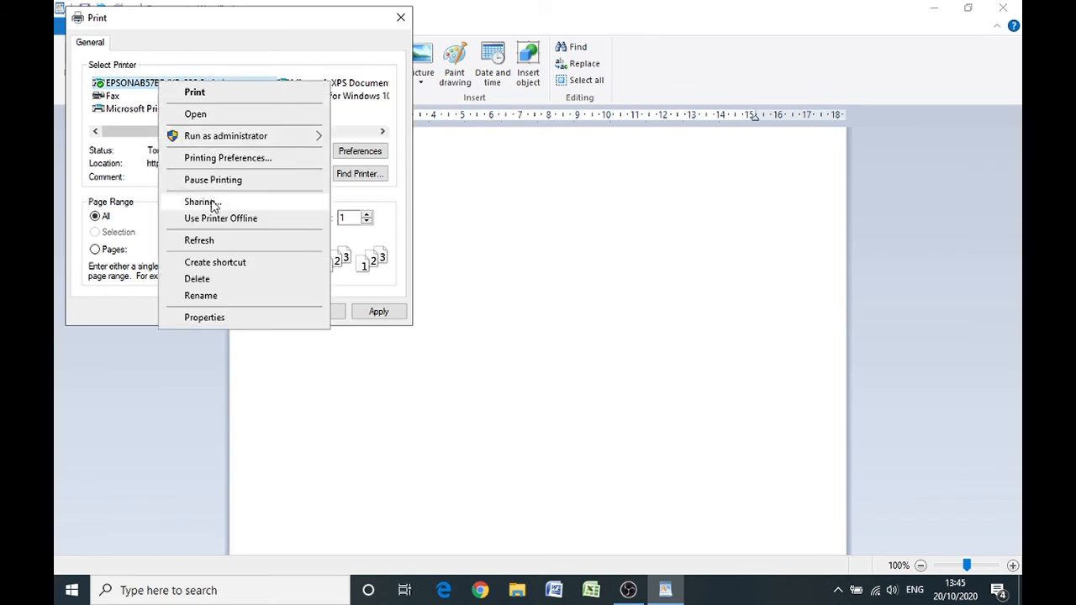
mouse_move(223, 180)
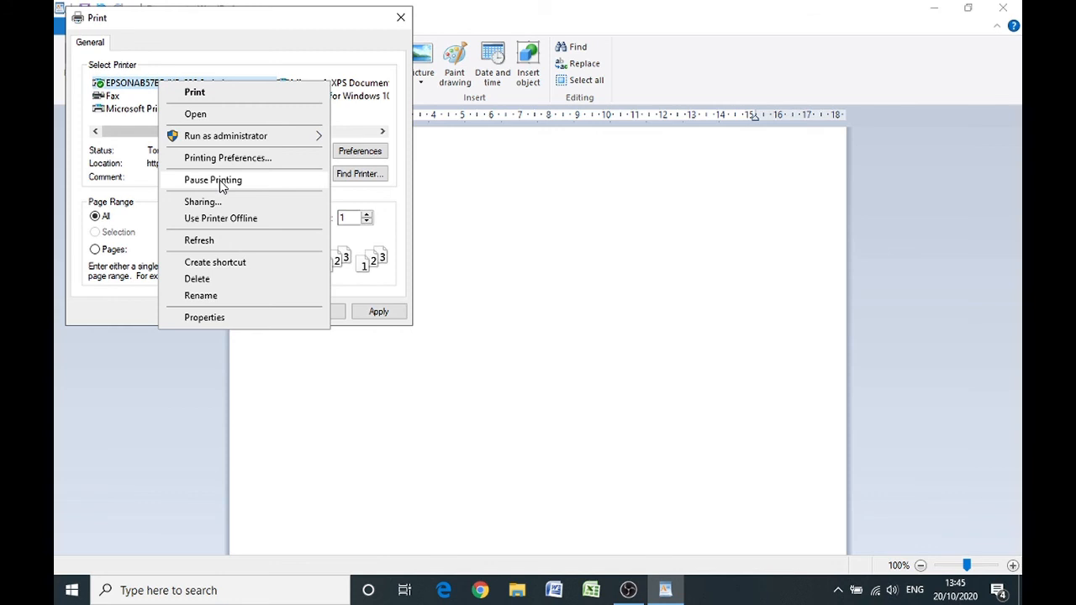
mouse_move(101, 84)
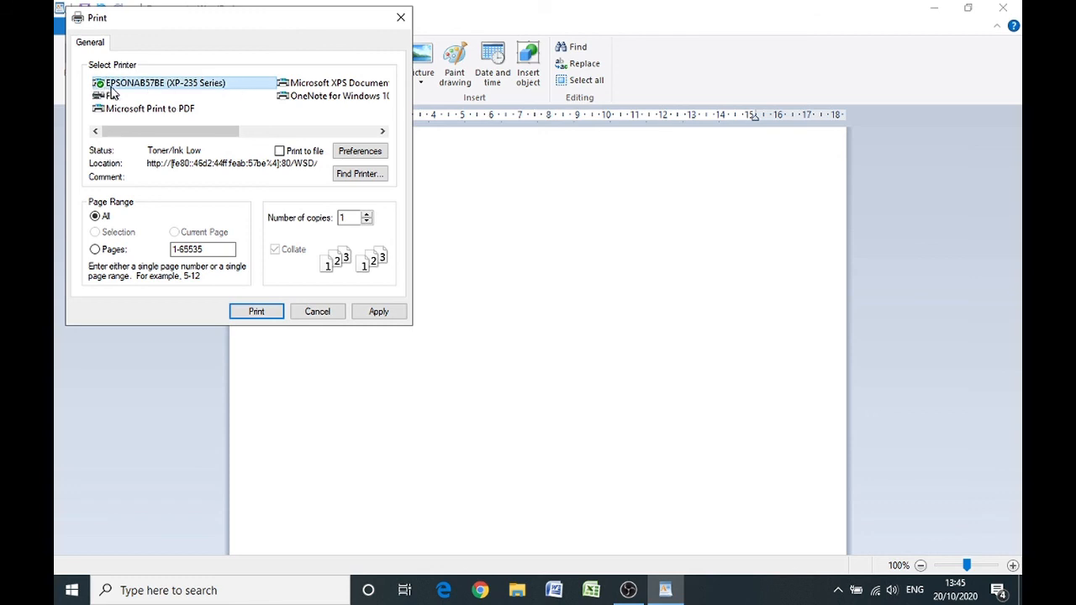
mouse_move(120, 93)
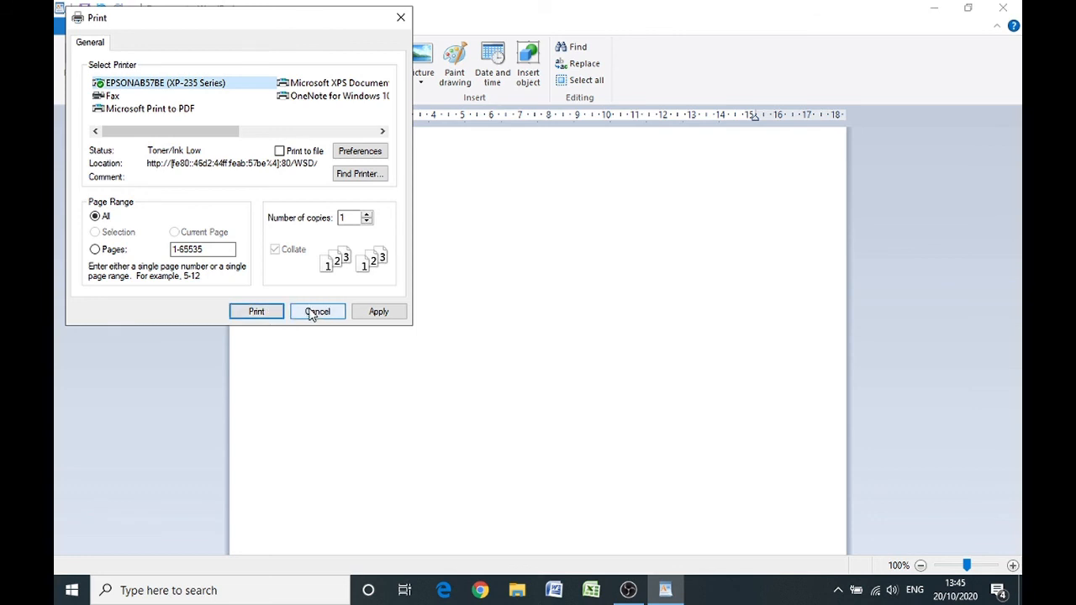
left_click(317, 311)
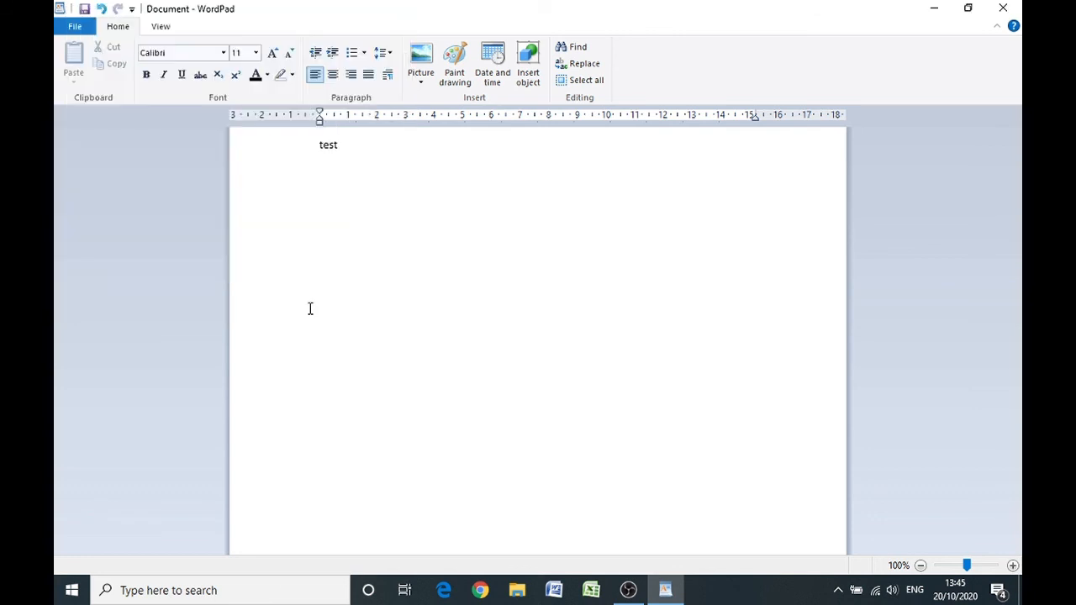